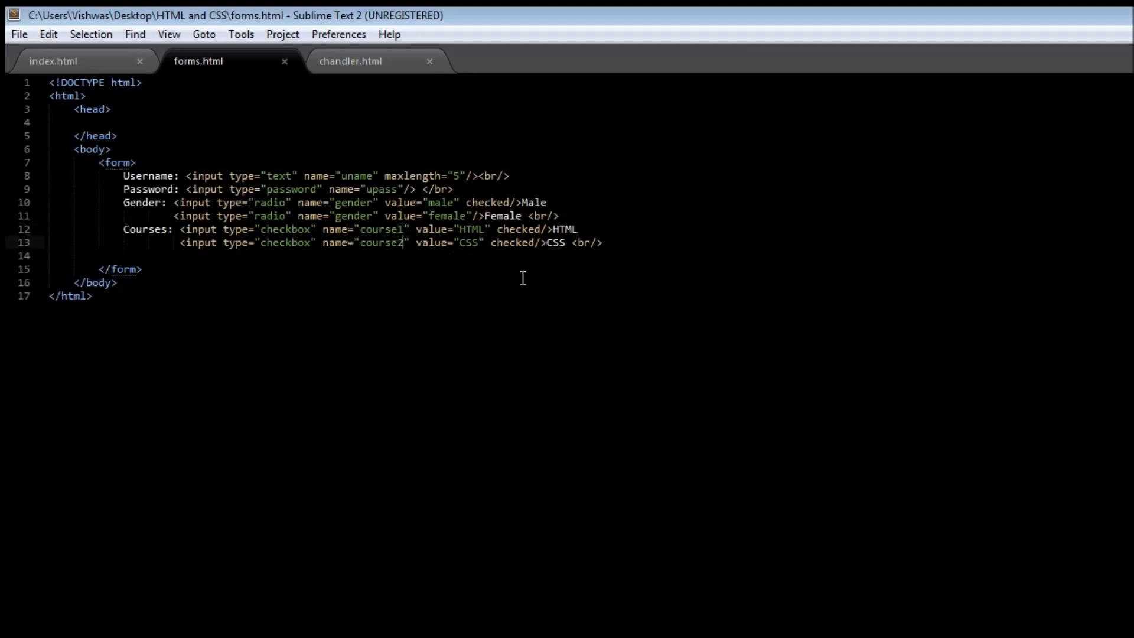
{"action": "mouse_move", "coordinate": [588, 384]}
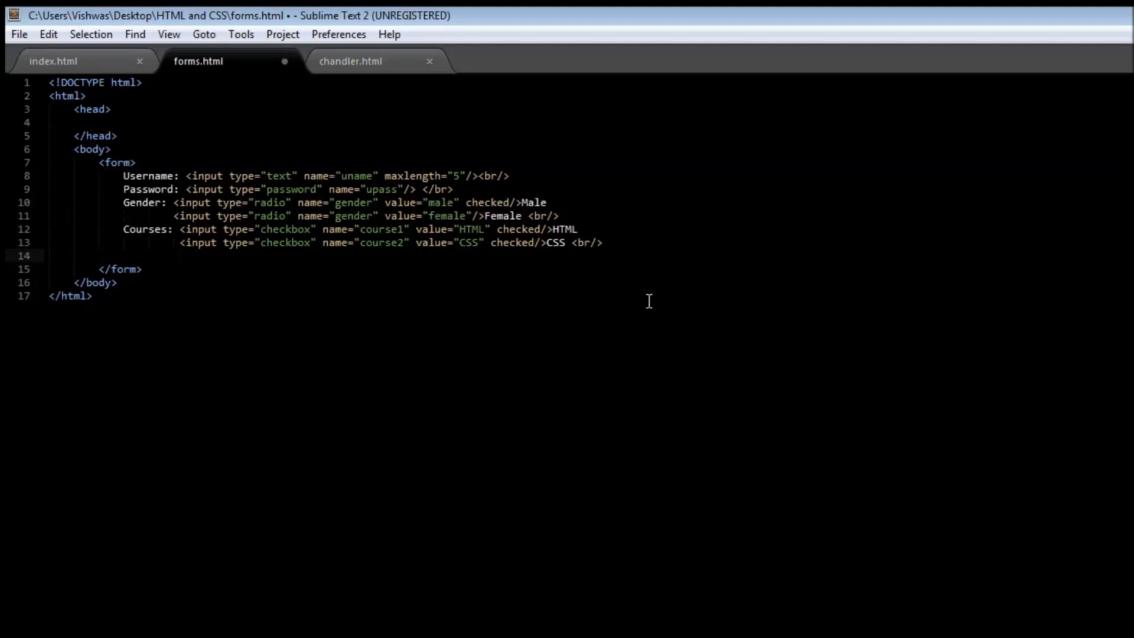
- Start a blank line inside the form below the CSS checkbox line
{"action": "left_click", "coordinate": [149, 255]}
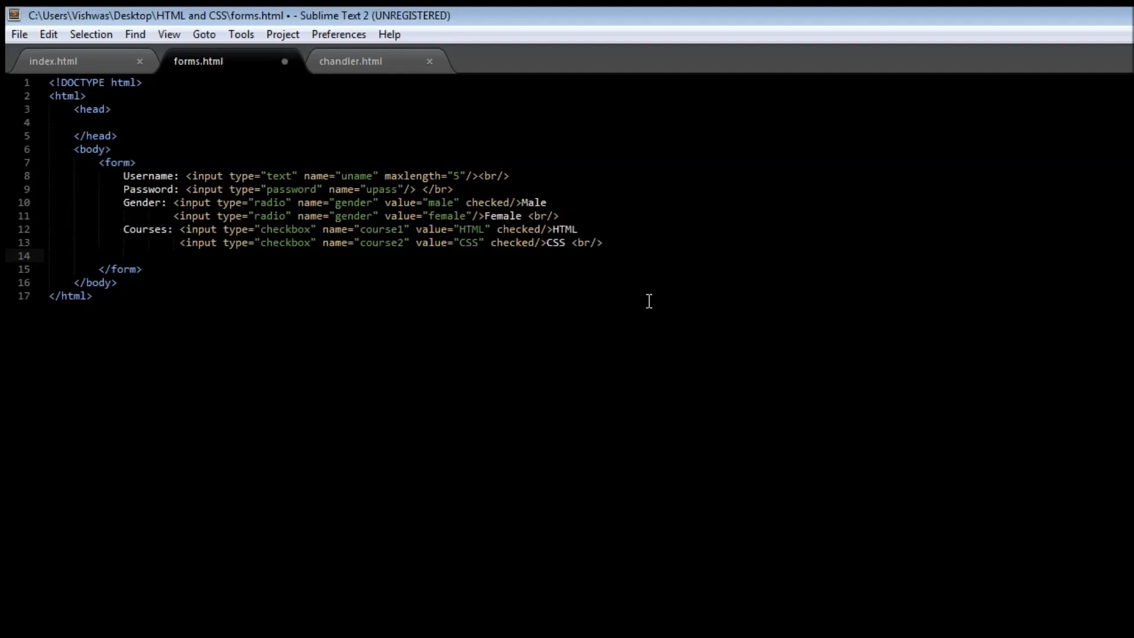
{"action": "left_click", "coordinate": [122, 255]}
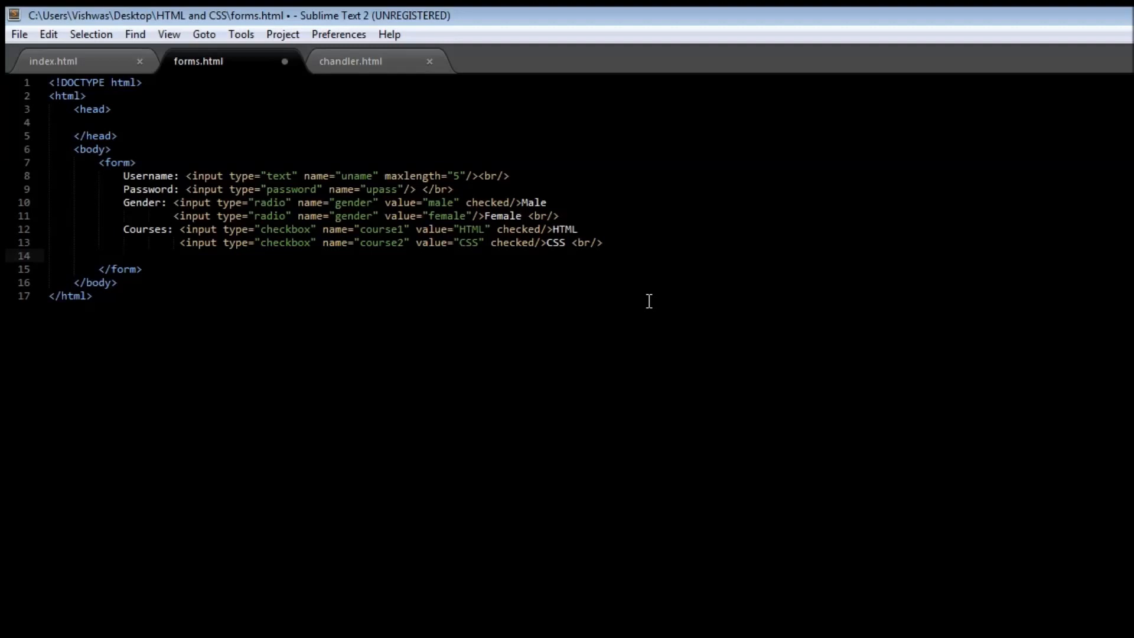
- Add an 'Age Group:' label followed by a select element named "age"
{"action": "type", "text": "Age Gr"}
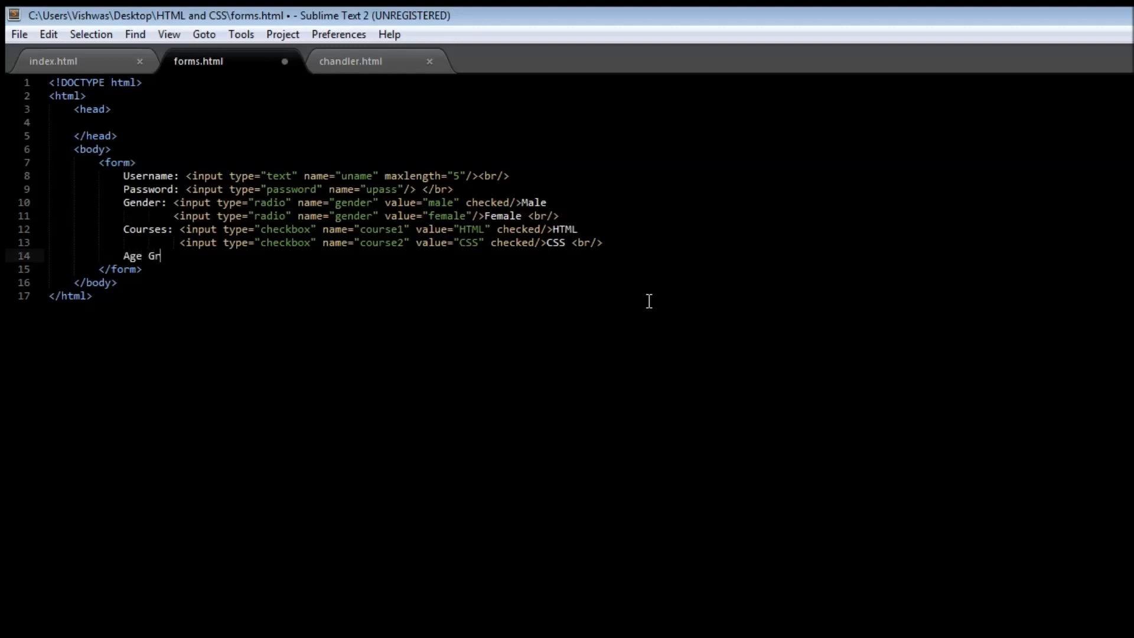
{"action": "type", "text": "oup"}
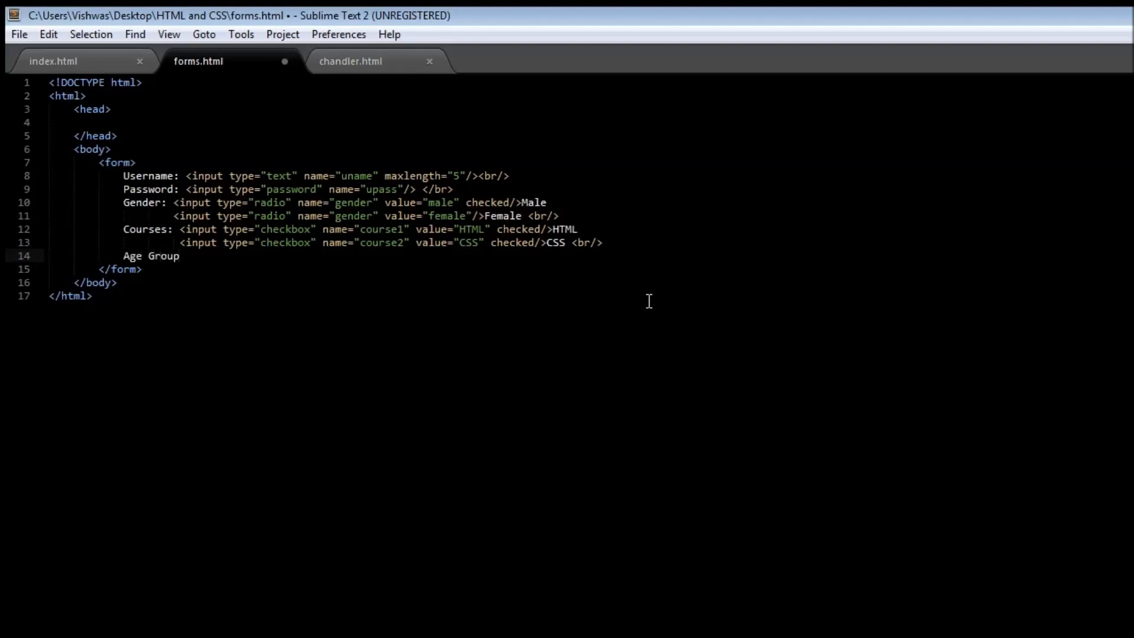
{"action": "type", "text": "<"}
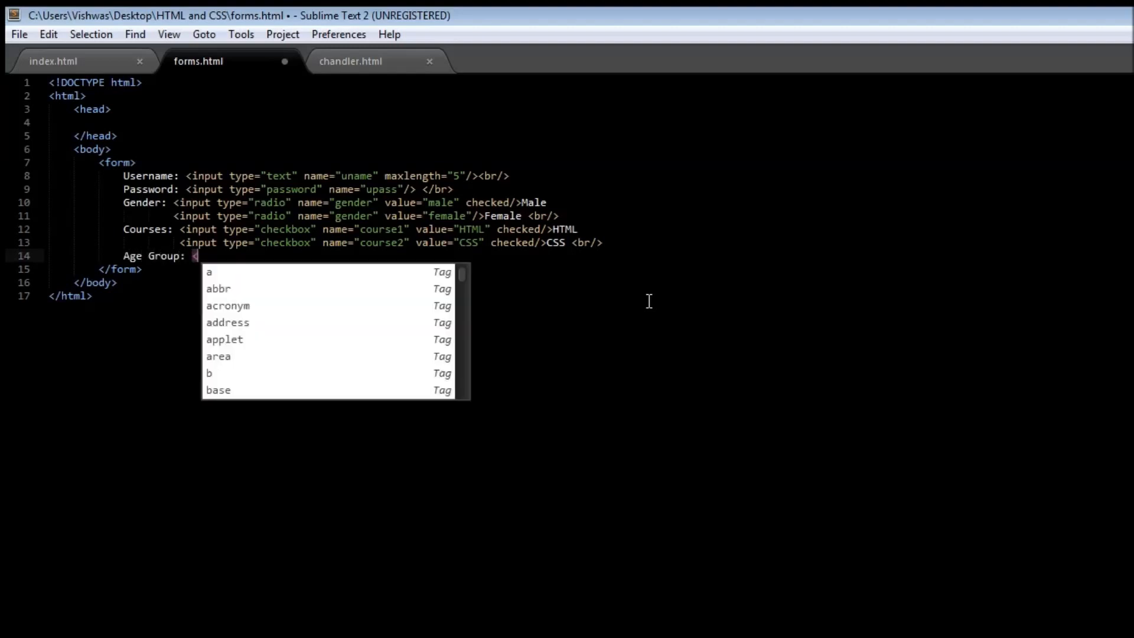
{"action": "type", "text": "sel"}
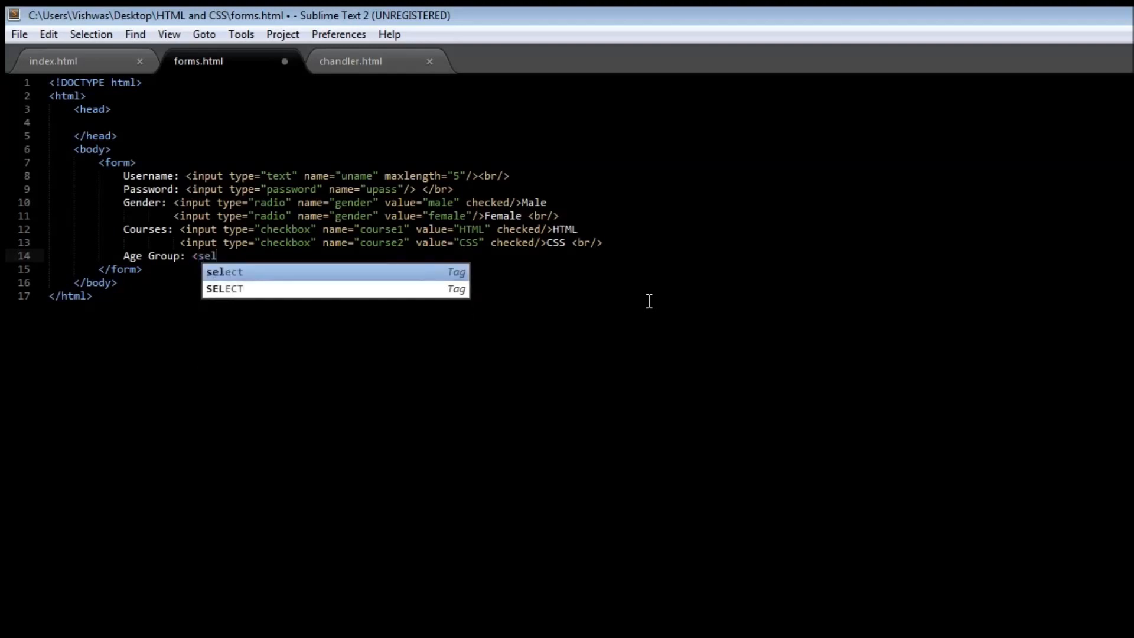
{"action": "key", "text": "Tab"}
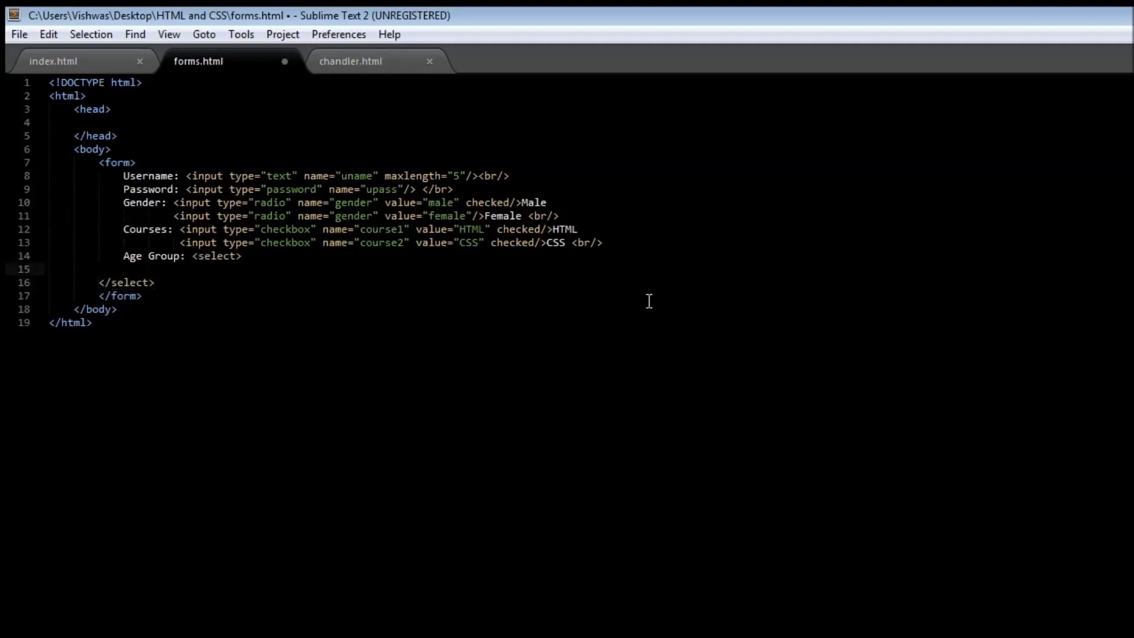
{"action": "type", "text": "<option></option>"}
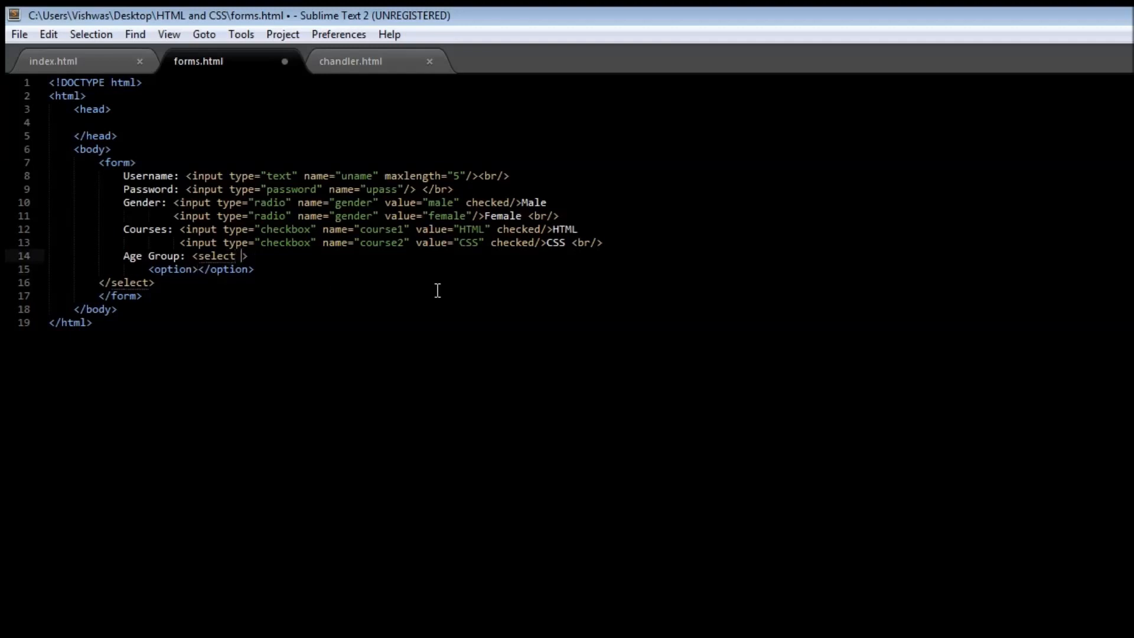
{"action": "type", "text": "name=\"\""}
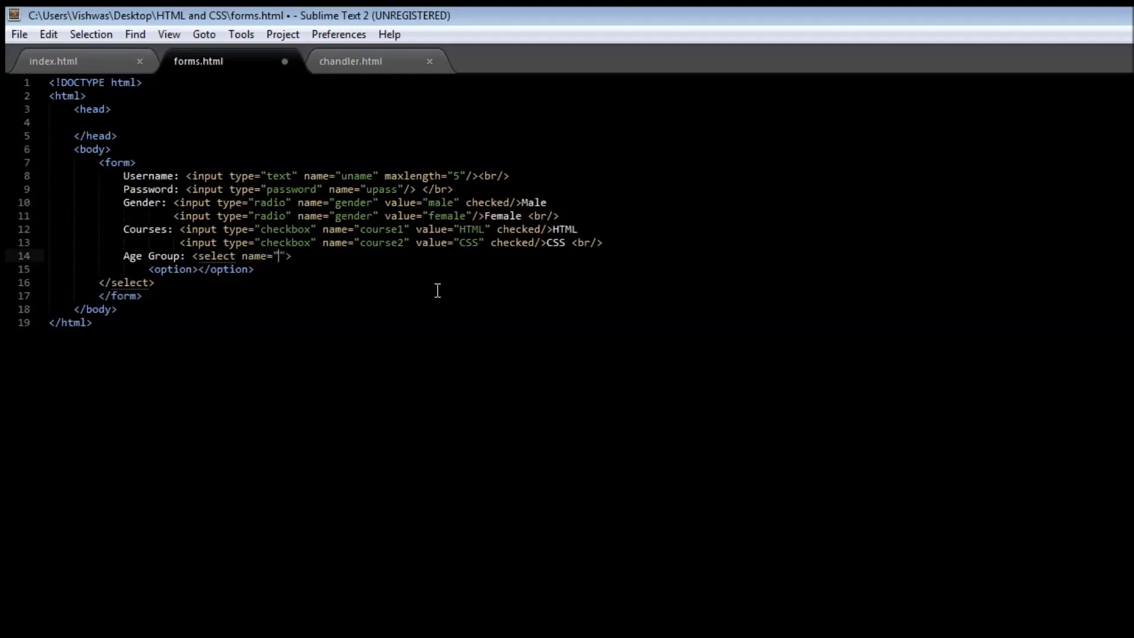
{"action": "type", "text": "age"}
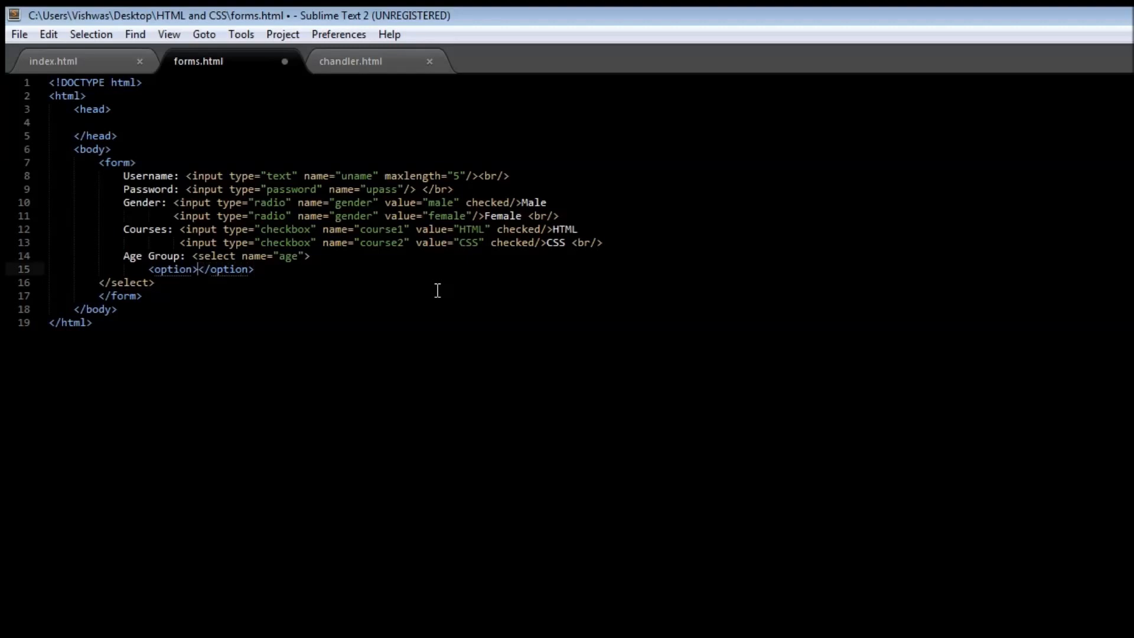
- Give the select a 10-20 option and paste a duplicate of that option line below
{"action": "type", "text": "10-20"}
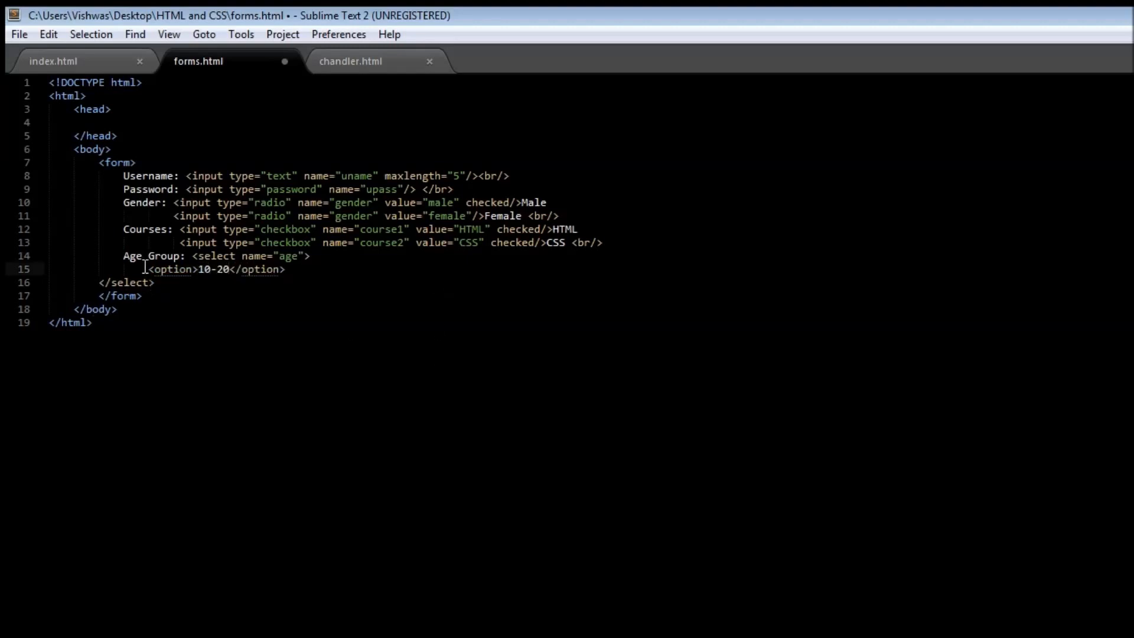
{"action": "left_click_drag", "start_coordinate": [147, 269], "coordinate": [285, 269]}
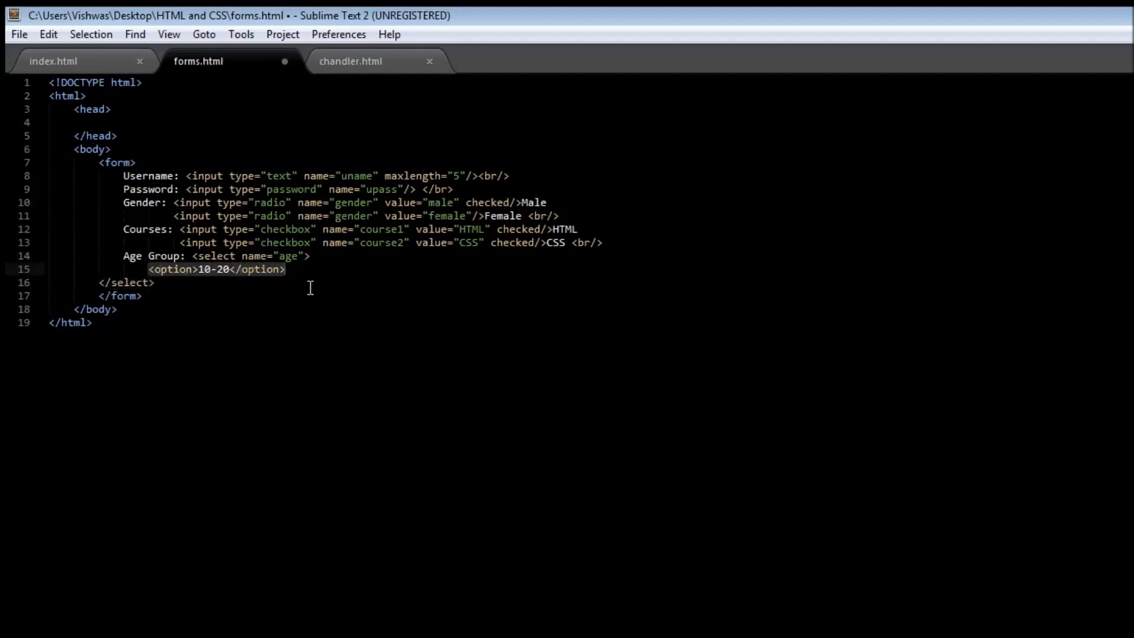
{"action": "type", "text": "<option>10-20</option>"}
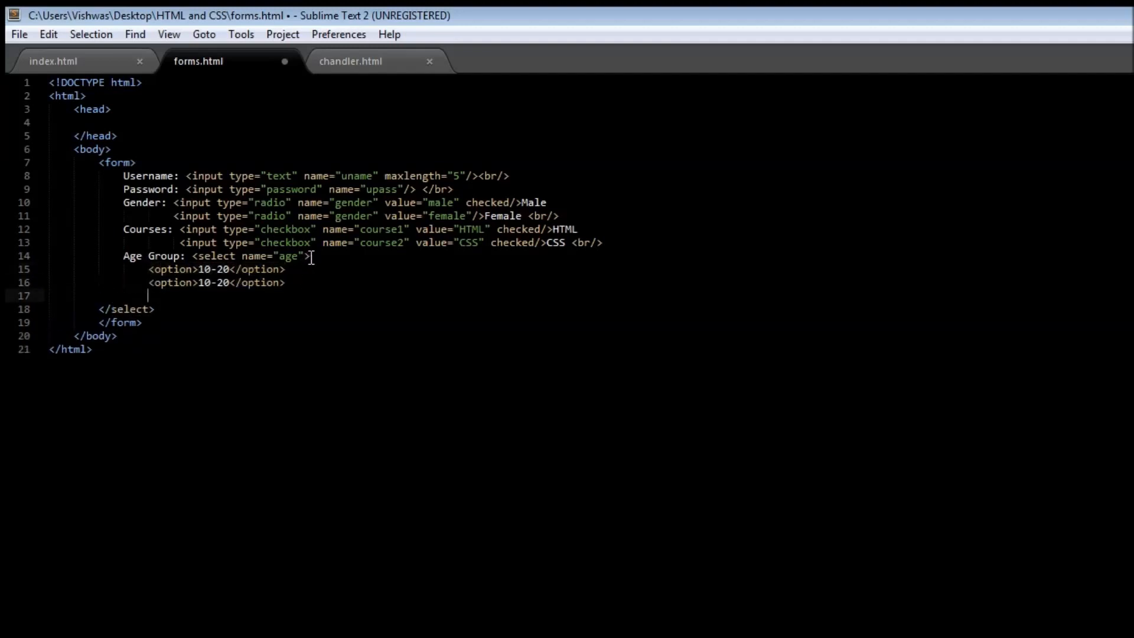
- Extend the select to five options 10-20, 20-30, 30-40, 40-50, 50-60 and save
{"action": "type", "text": "<option>10-20</option>"}
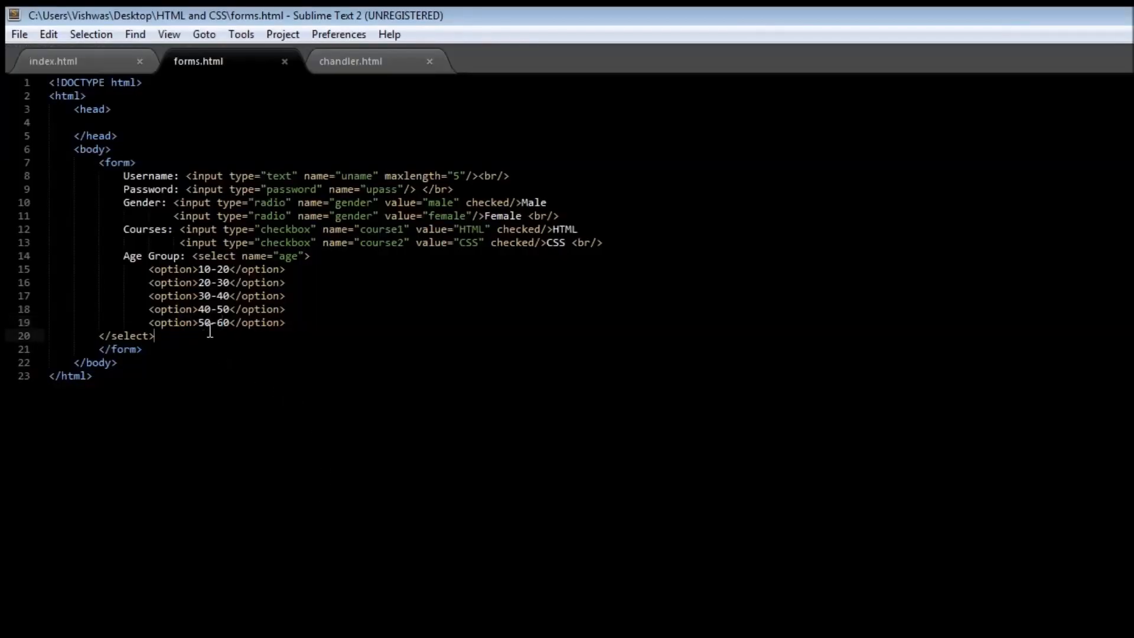
- Add a <br/> after the select and a 'Comment:' label with an empty textarea
{"action": "type", "text": "<br/"}
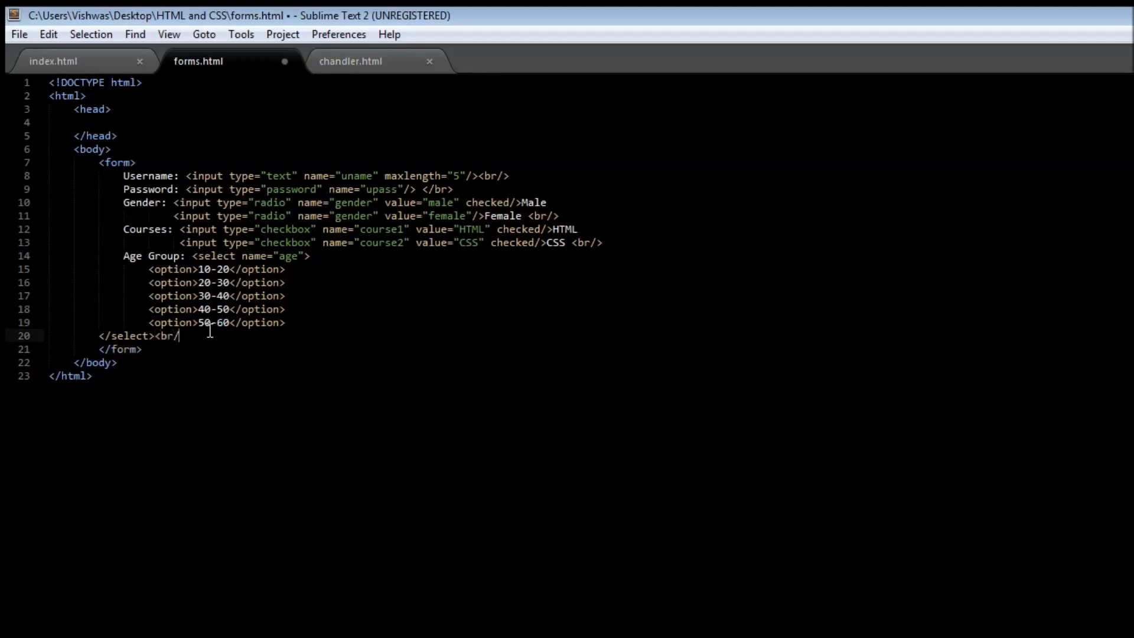
{"action": "key", "text": "enter"}
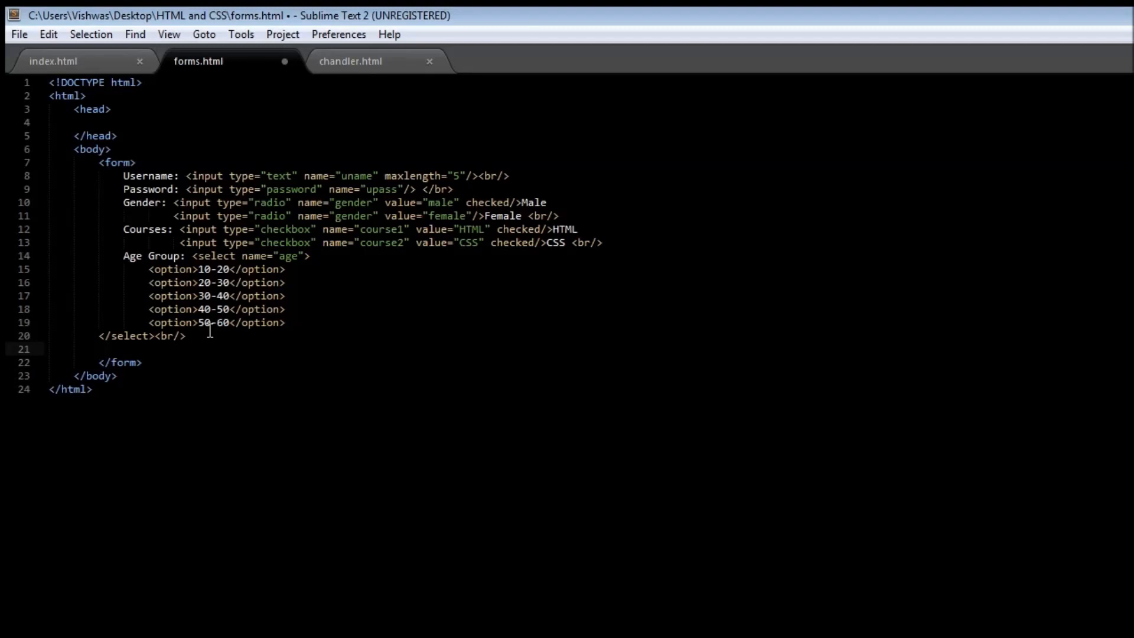
{"action": "type", "text": "c"}
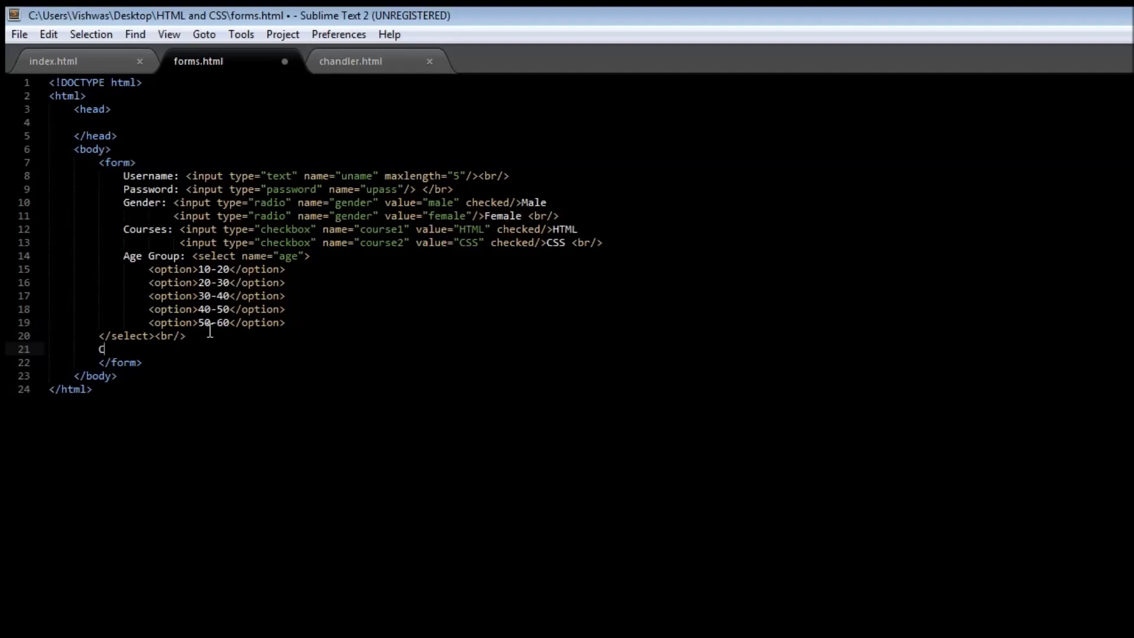
{"action": "type", "text": "omment:"}
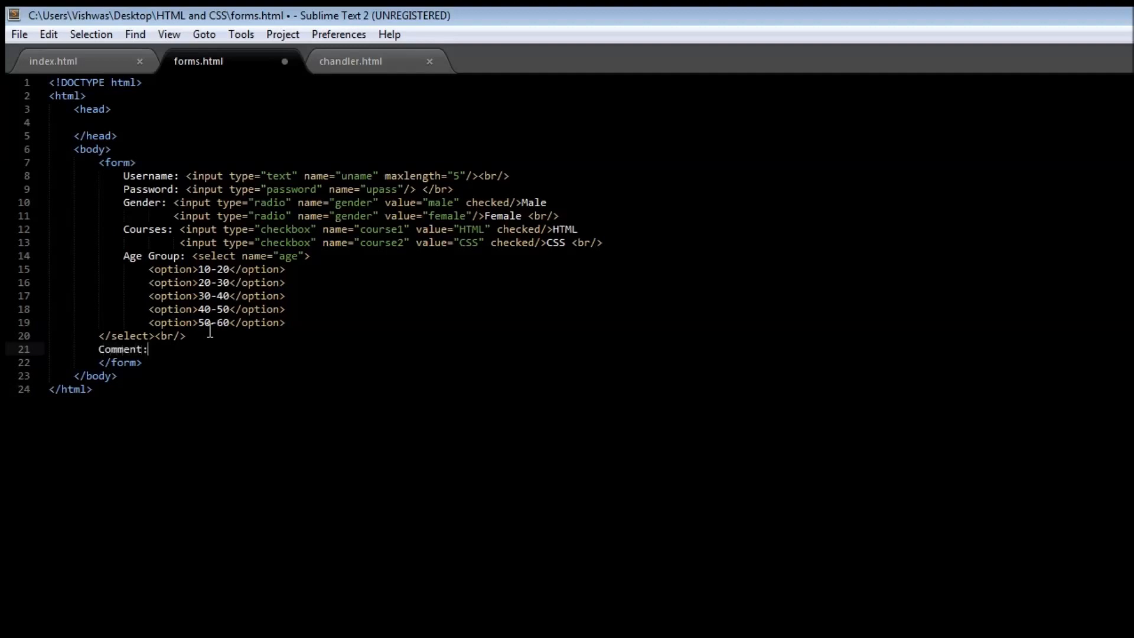
{"action": "type", "text": "<textarea></textarea>"}
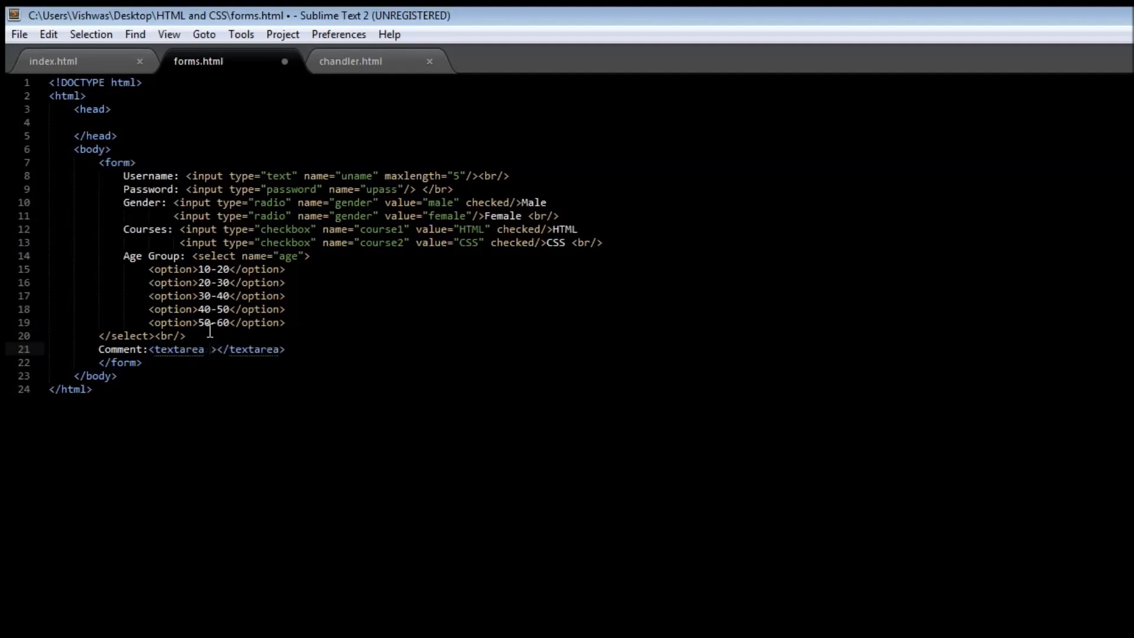
- Name the textarea "comment" and give it rows="3" plus a cols attribute
{"action": "type", "text": "name="}
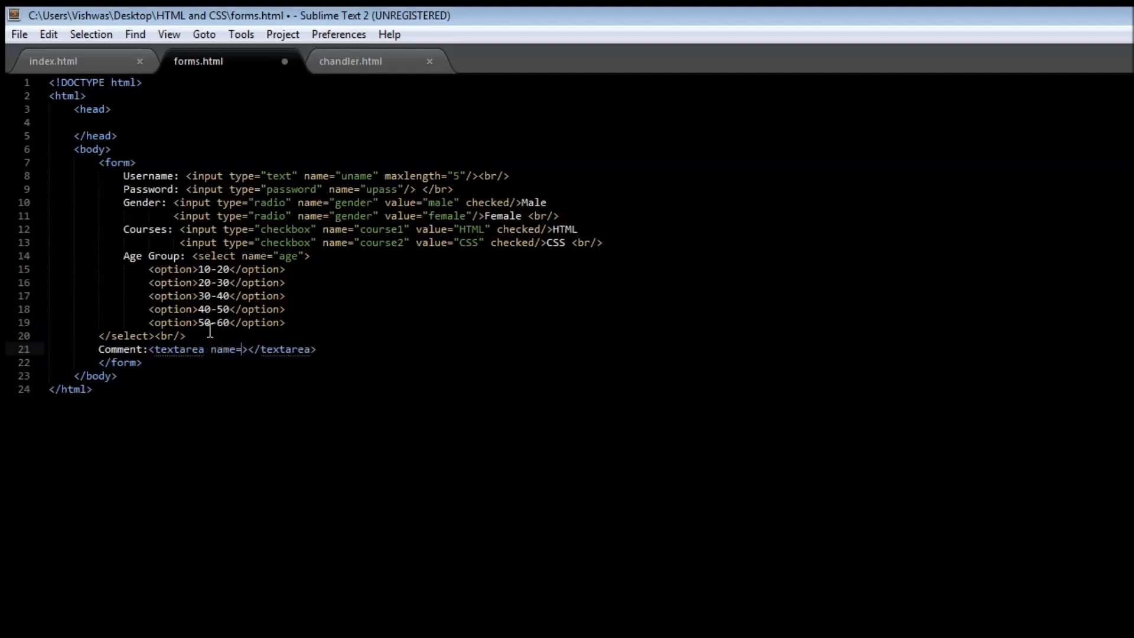
{"action": "type", "text": "\"\""}
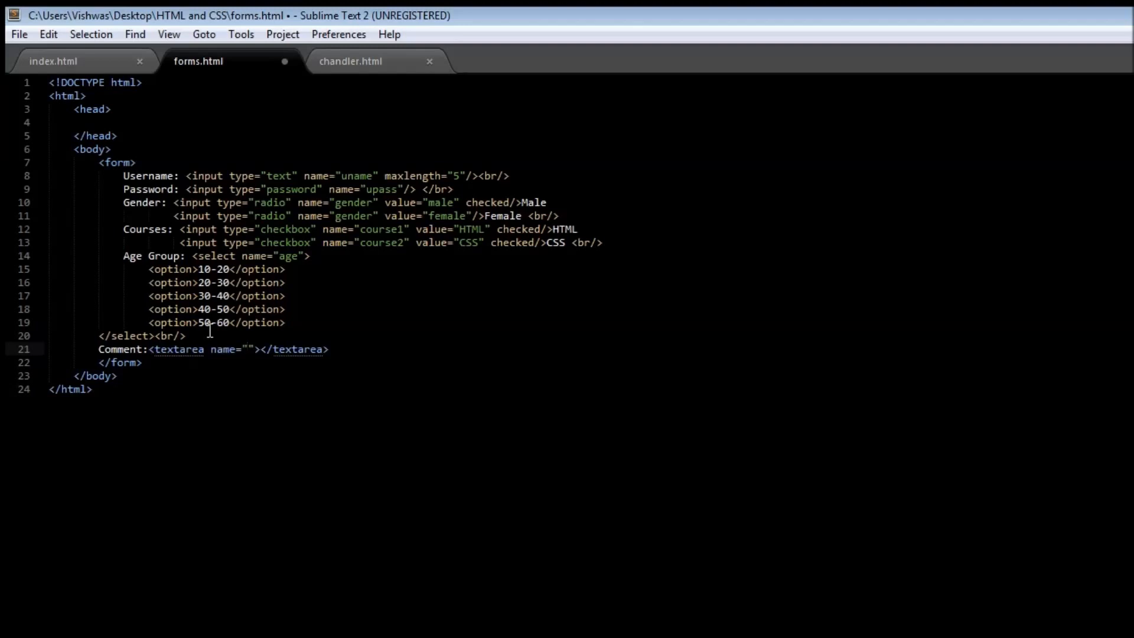
{"action": "type", "text": "comment"}
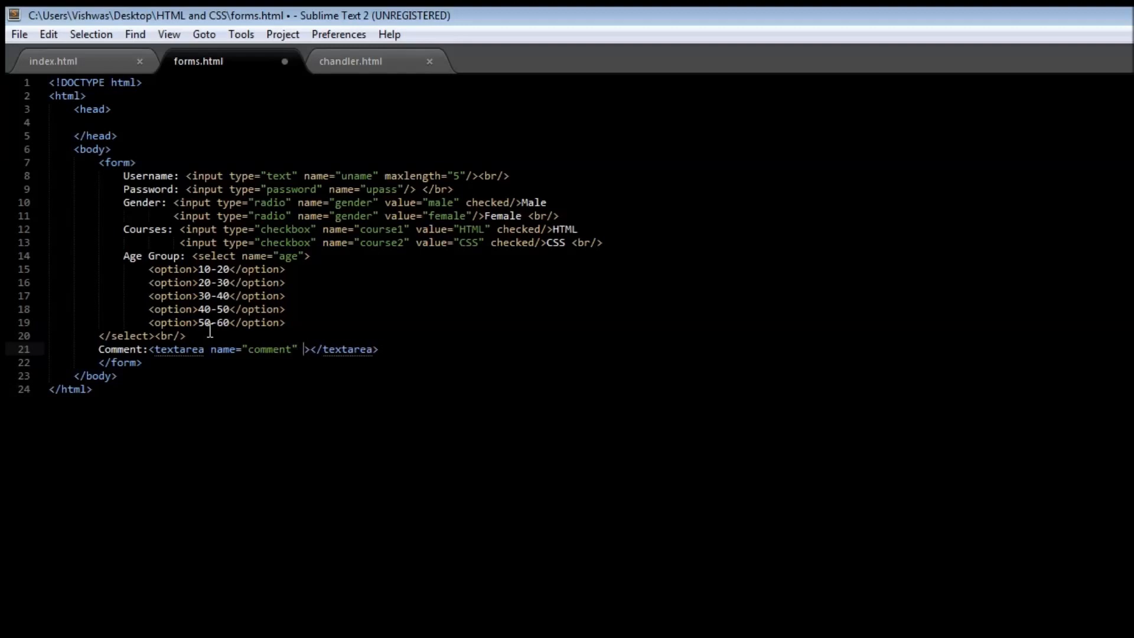
{"action": "type", "text": "rows="}
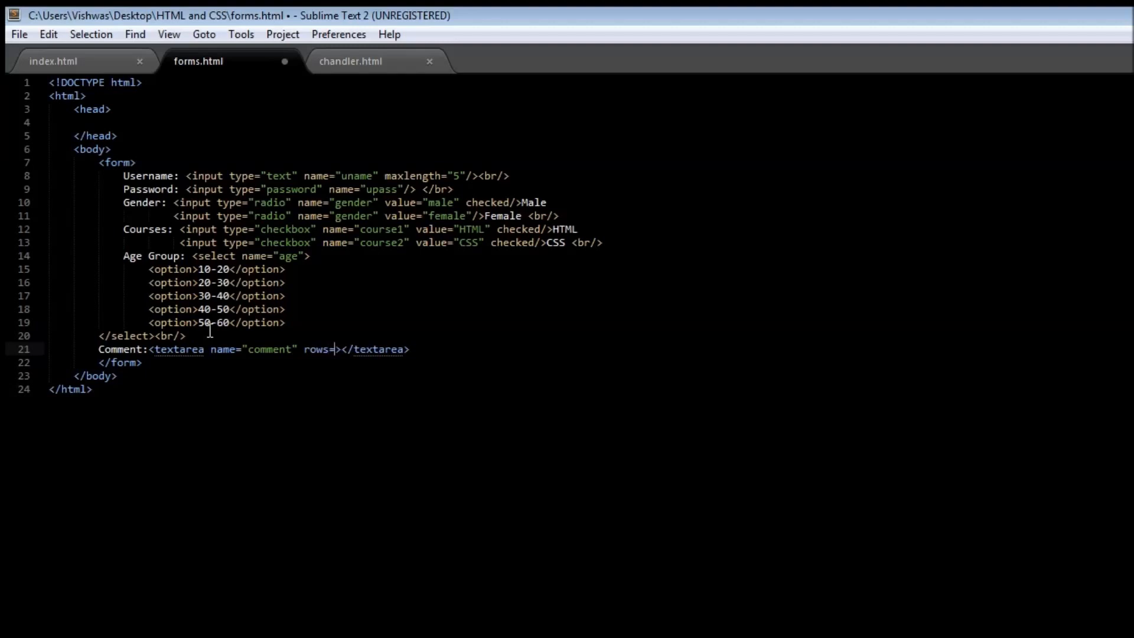
{"action": "type", "text": "\"\""}
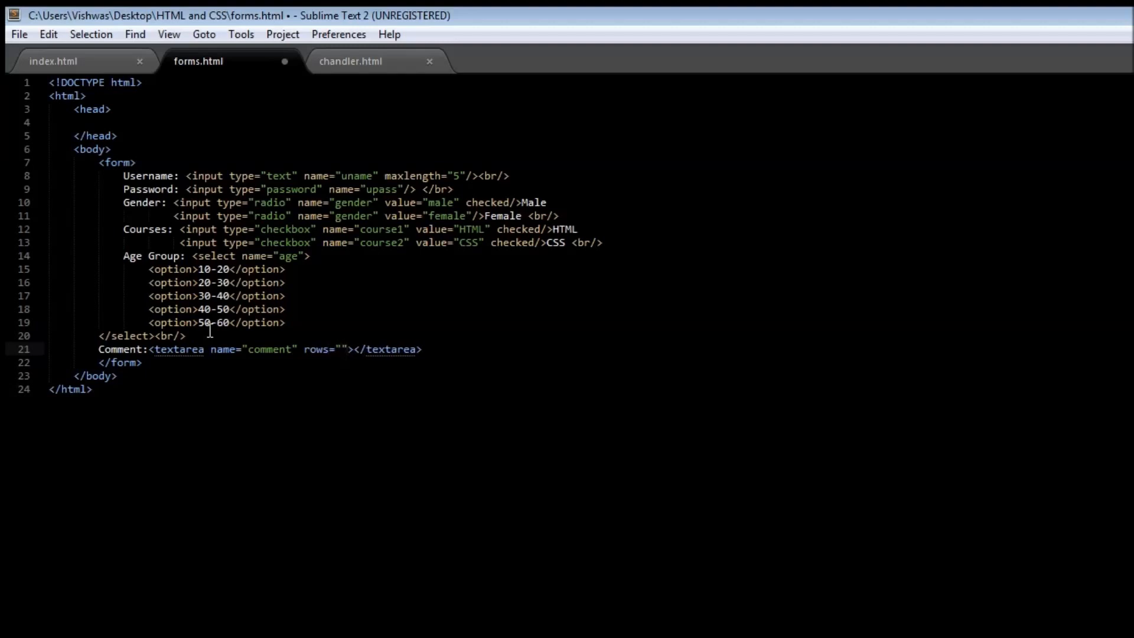
{"action": "left_click", "coordinate": [339, 348]}
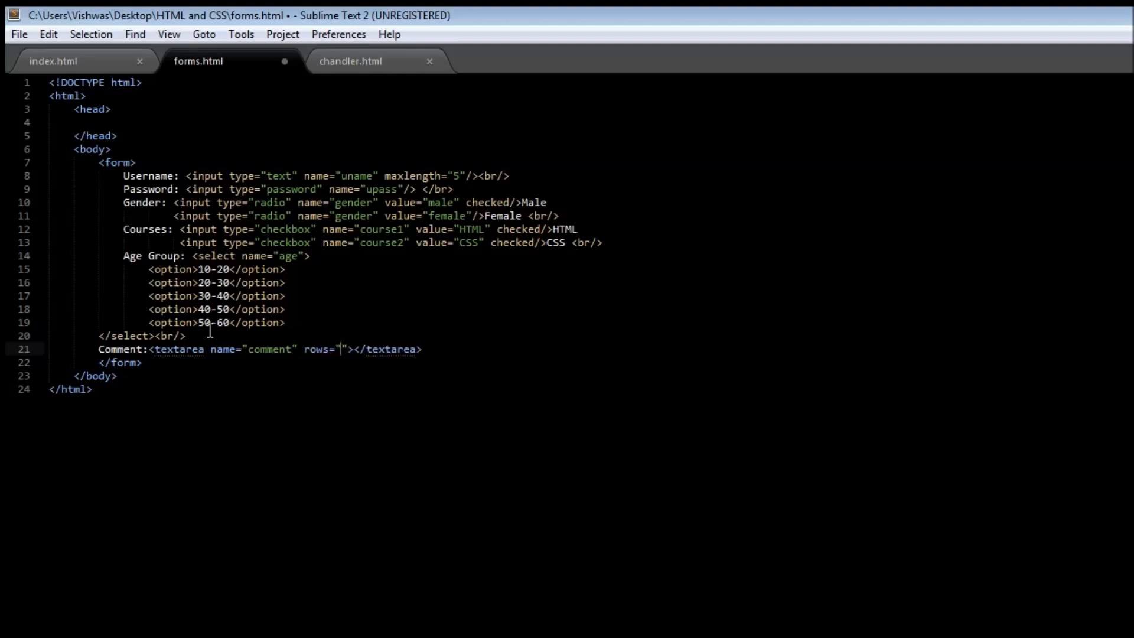
{"action": "type", "text": "3\" co"}
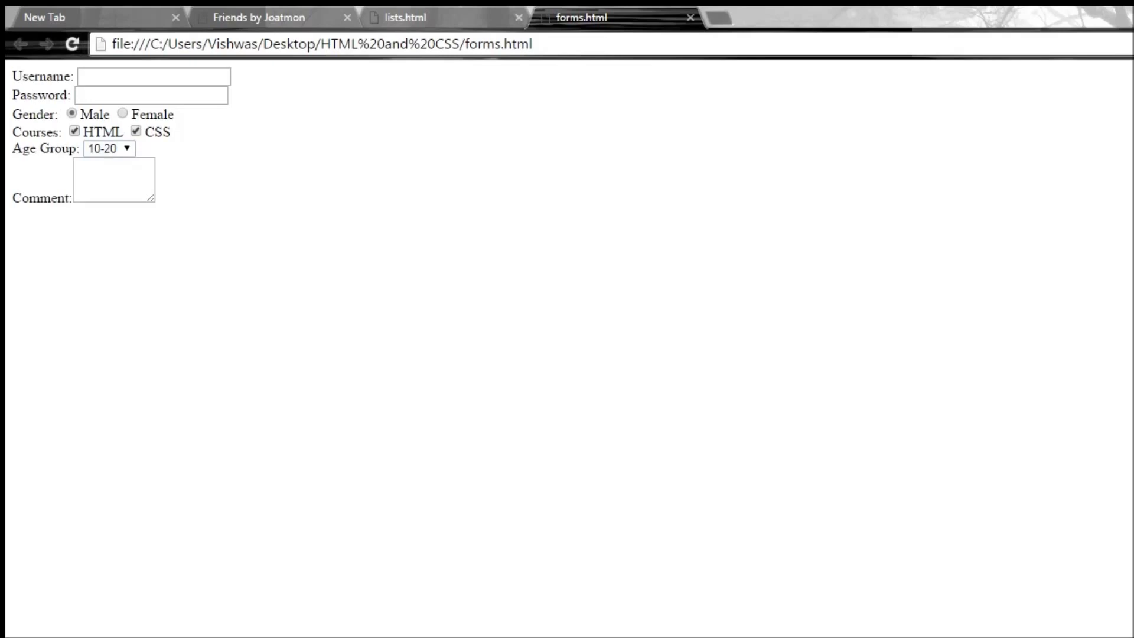
- Enter test text 'asjdasdasd' into the Comment textarea in the Chrome preview
{"action": "type", "text": "a"}
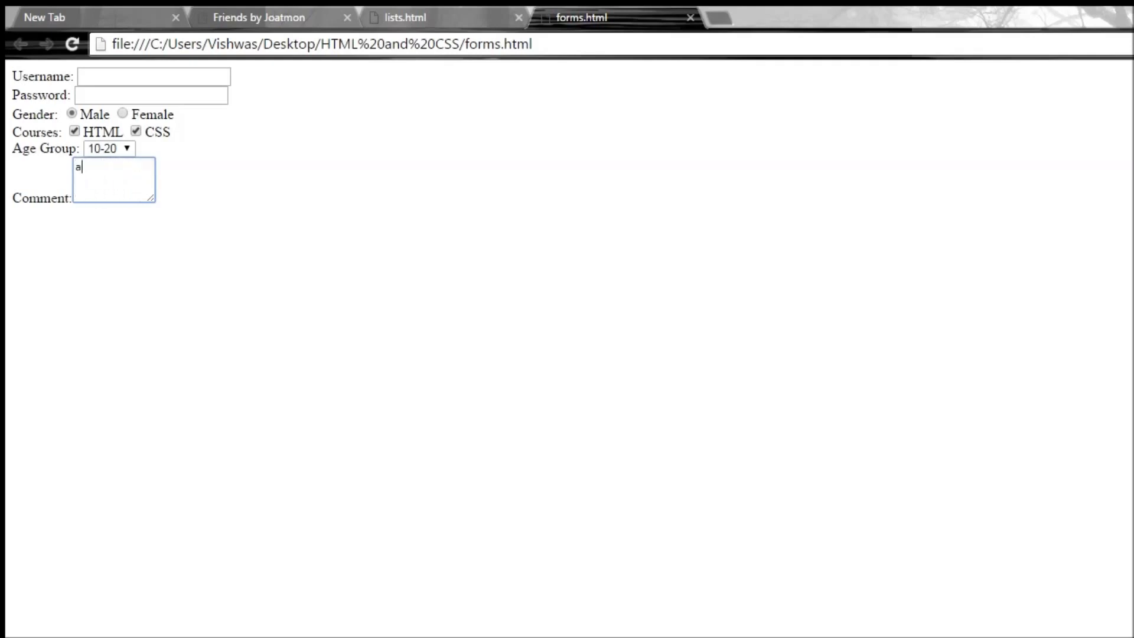
{"action": "type", "text": "sjdasdasd"}
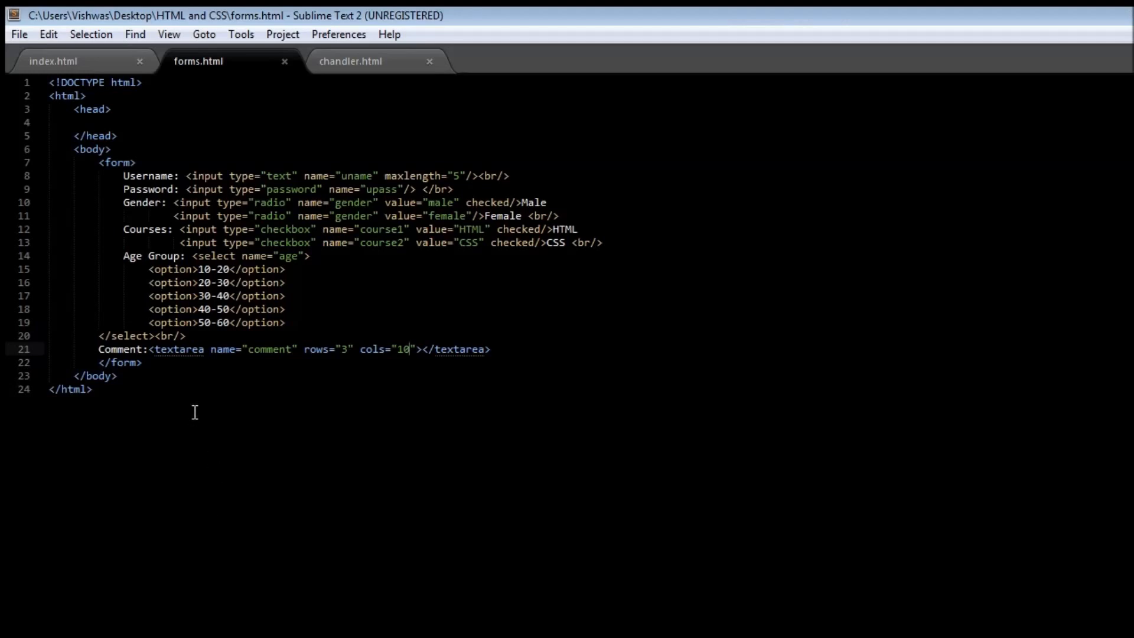
{"action": "mouse_move", "coordinate": [215, 387]}
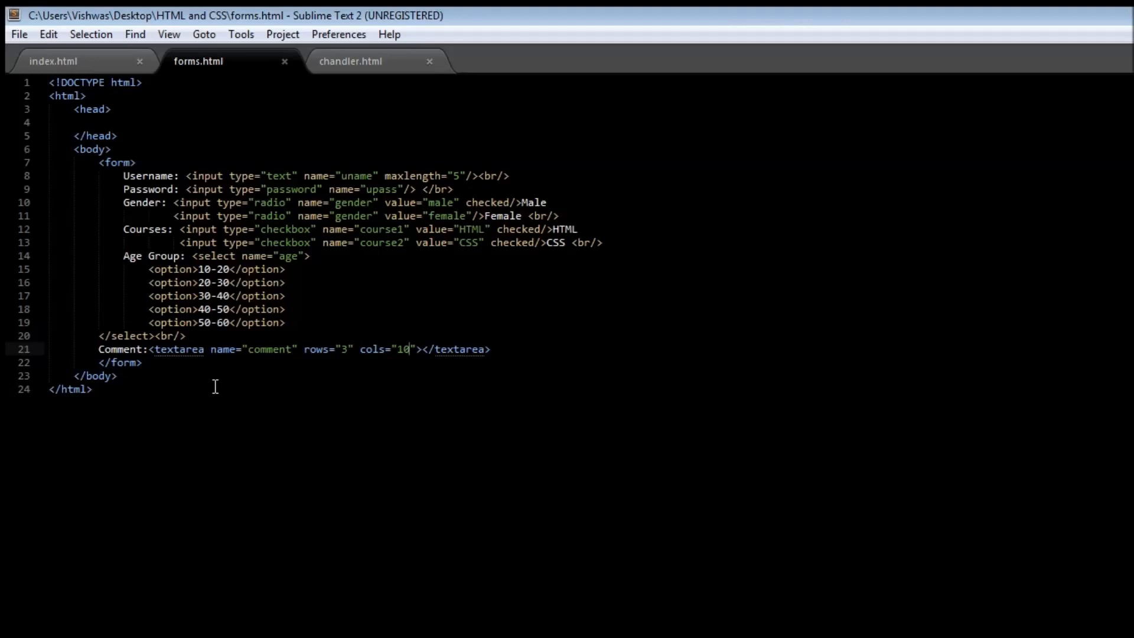